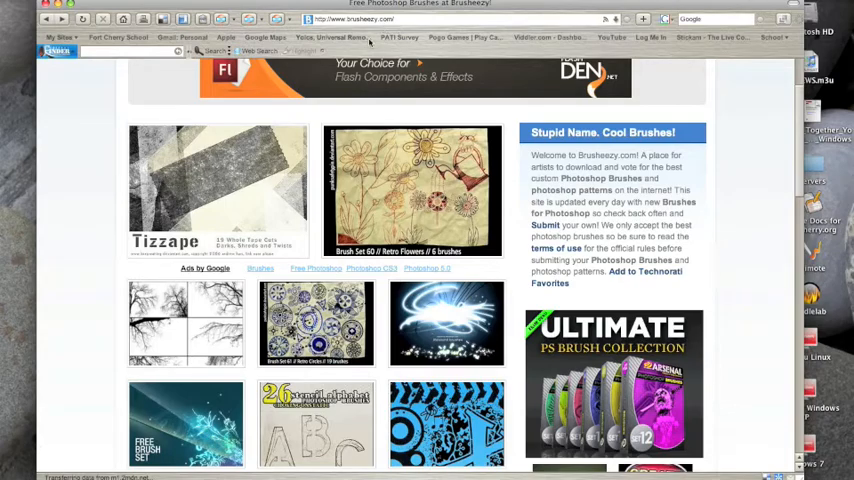
- Find the Tree Borders set in the Brusheezy listing and start its zip download
scroll(down, 3)
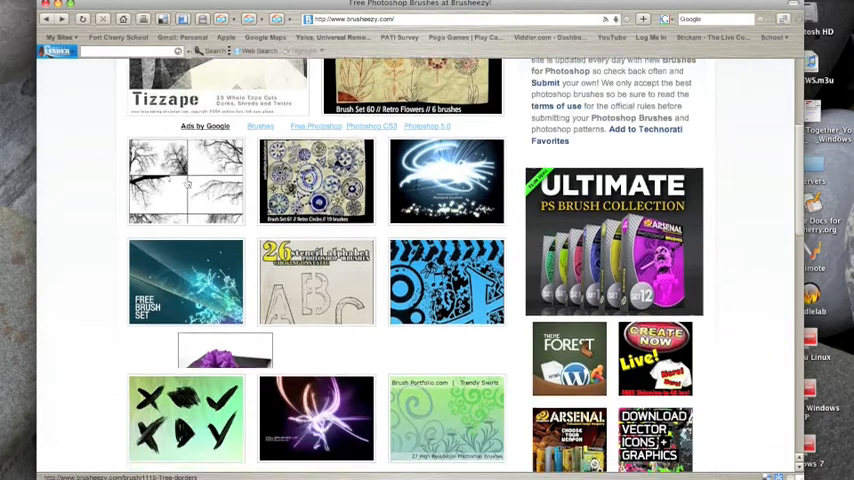
scroll(down, 3)
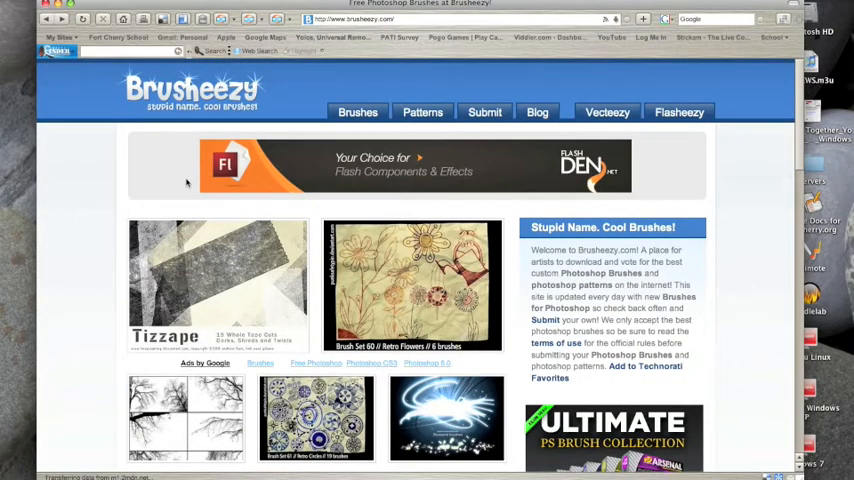
mouse_move(80, 246)
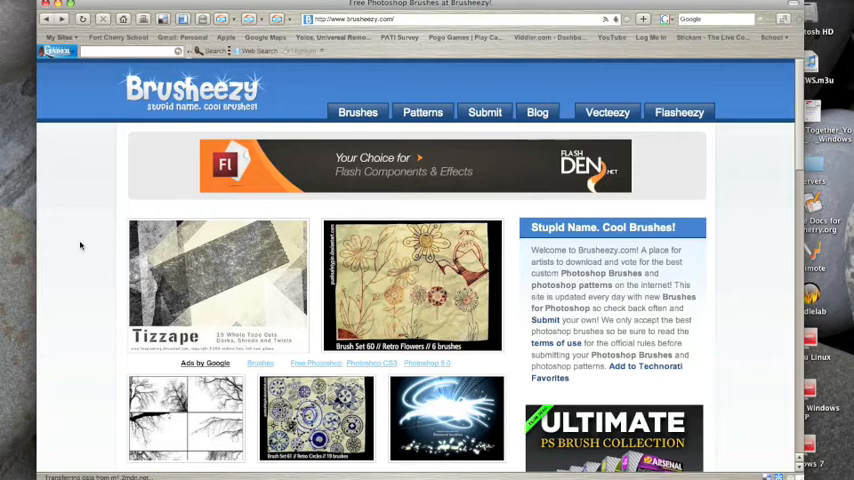
mouse_move(80, 252)
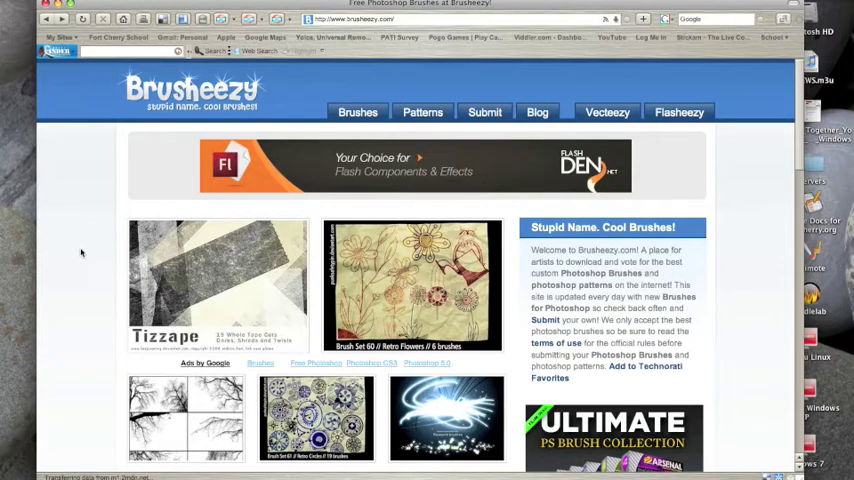
scroll(down, 3)
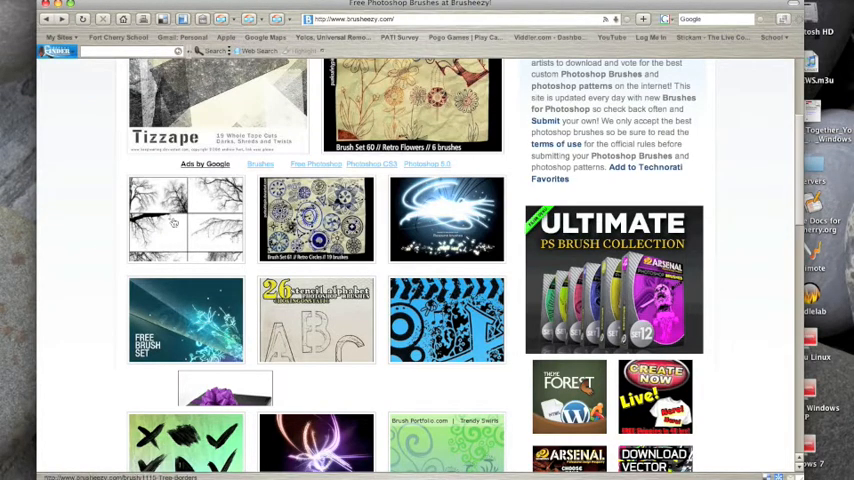
mouse_move(184, 218)
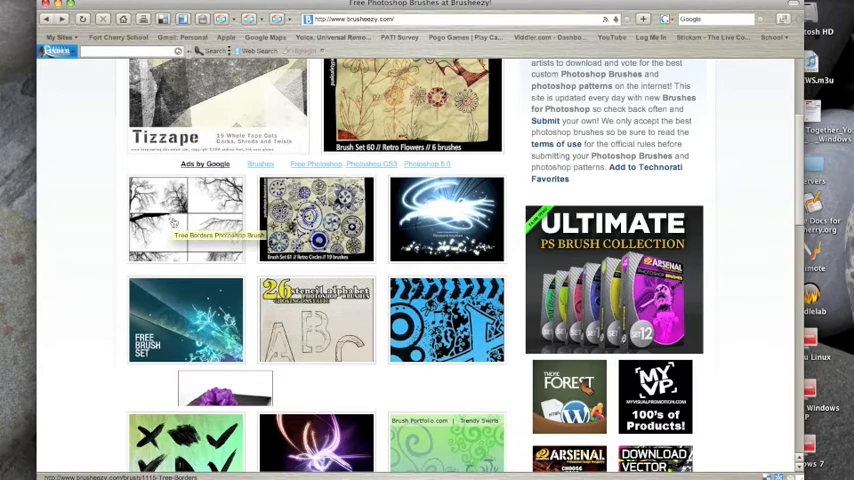
click(186, 218)
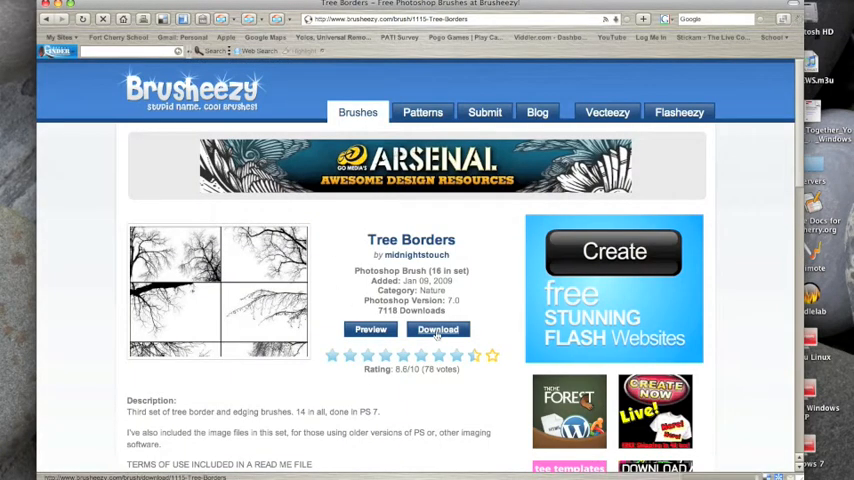
click(438, 328)
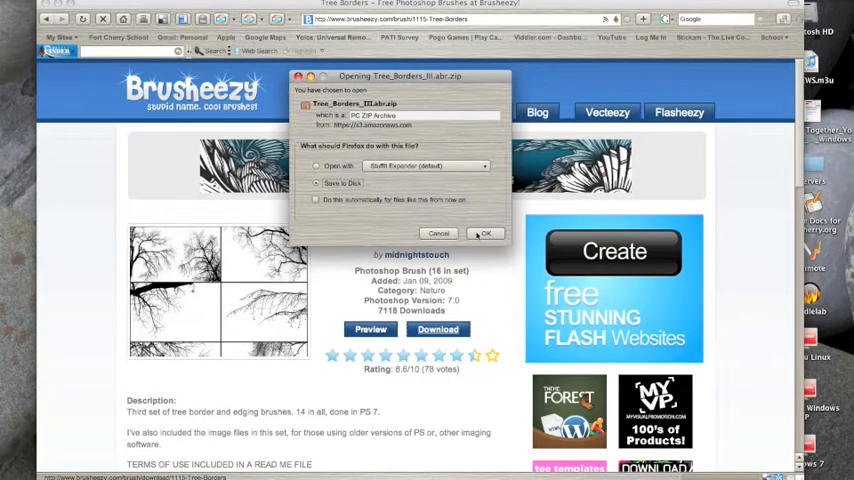
- Save the Tree Borders zip to the Photoshop Brushes folder, replacing the existing copy
click(484, 232)
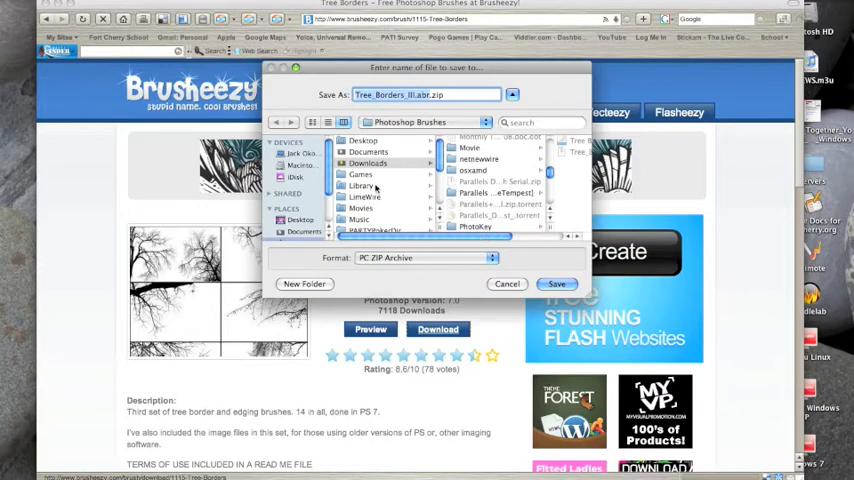
click(368, 164)
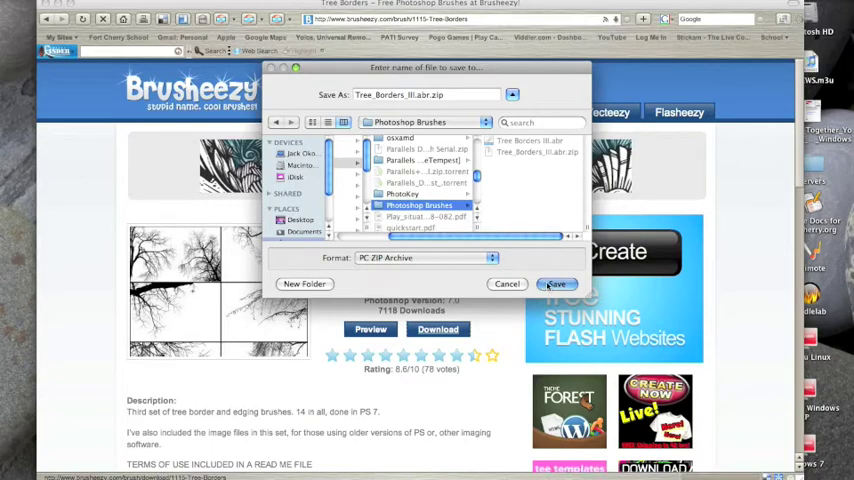
click(556, 284)
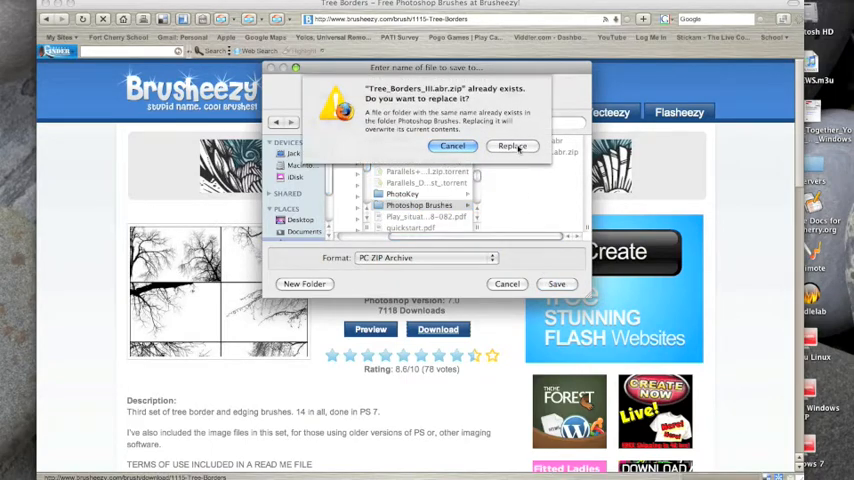
click(512, 146)
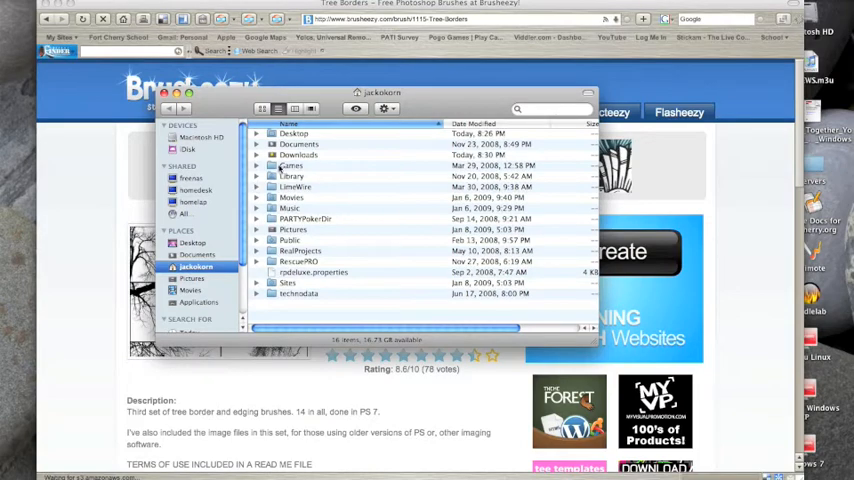
- Browse into the Photoshop Brushes folder and bring up actions for the downloaded zip
click(296, 156)
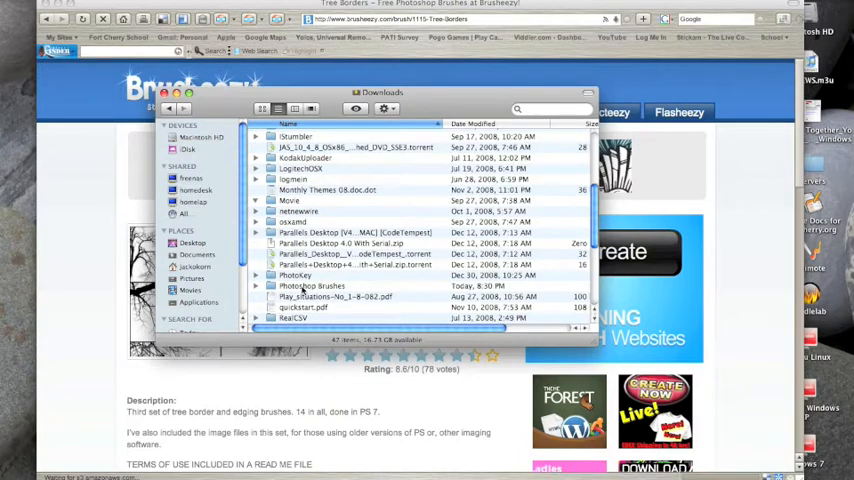
double_click(312, 284)
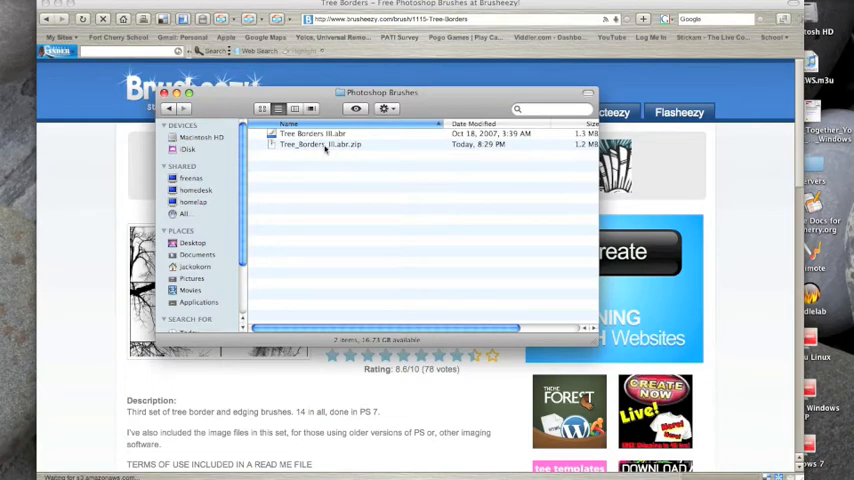
right_click(318, 144)
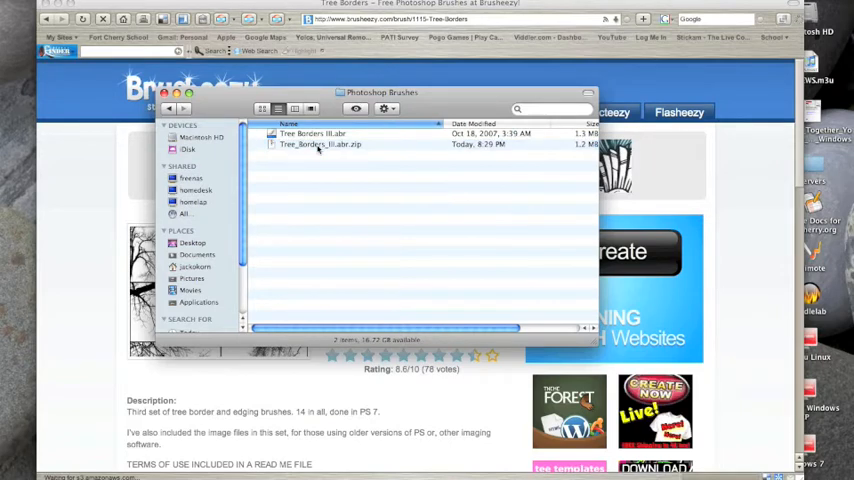
right_click(318, 144)
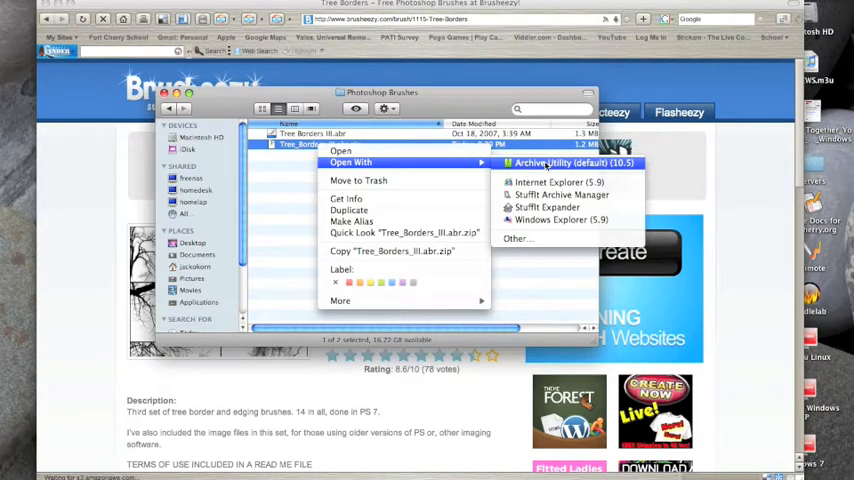
mouse_move(560, 194)
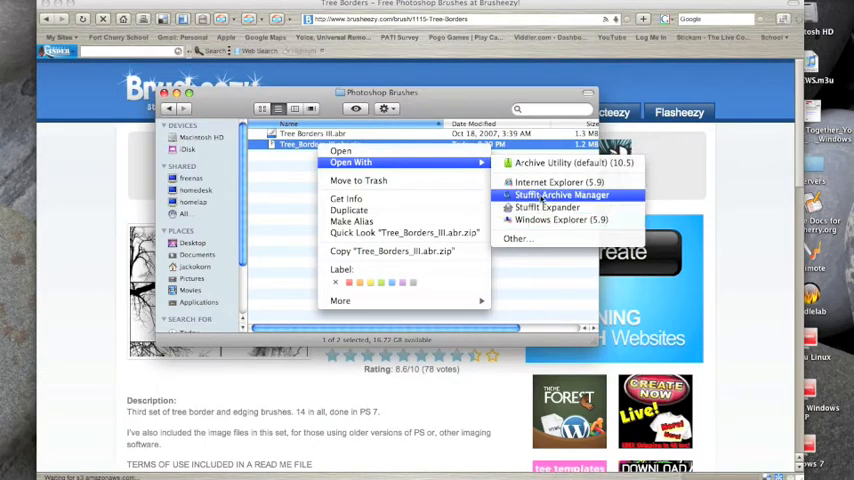
mouse_move(570, 162)
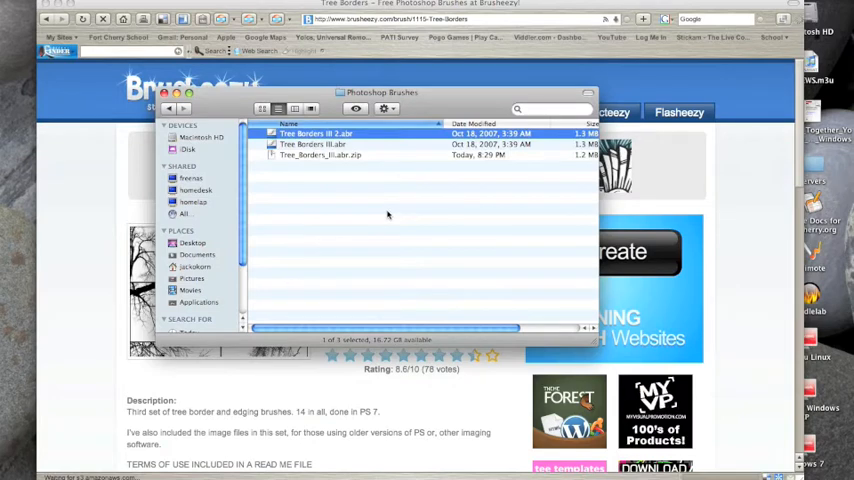
mouse_move(310, 172)
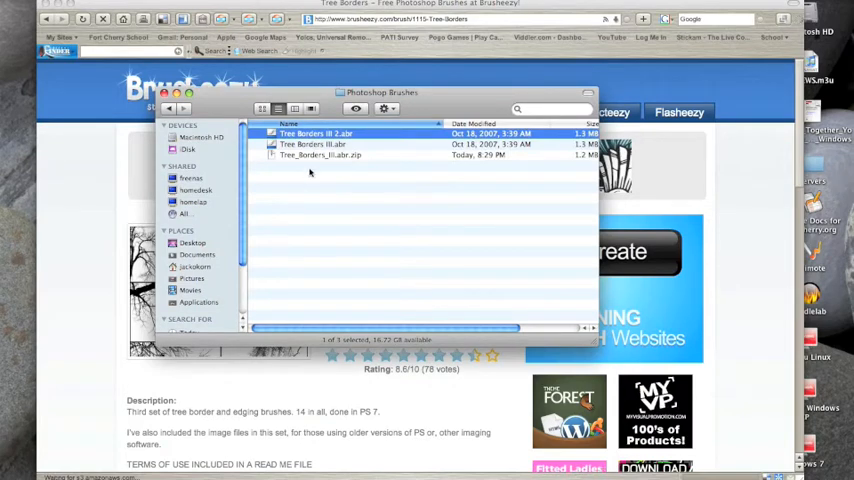
click(312, 144)
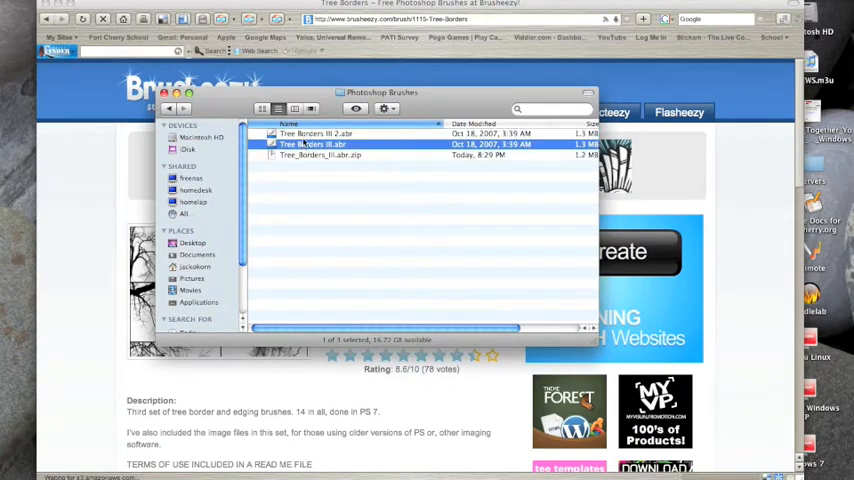
right_click(316, 132)
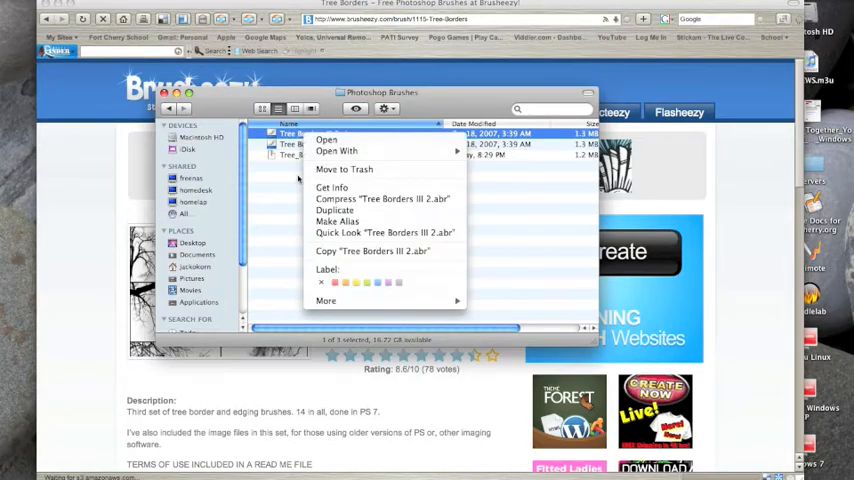
mouse_move(334, 210)
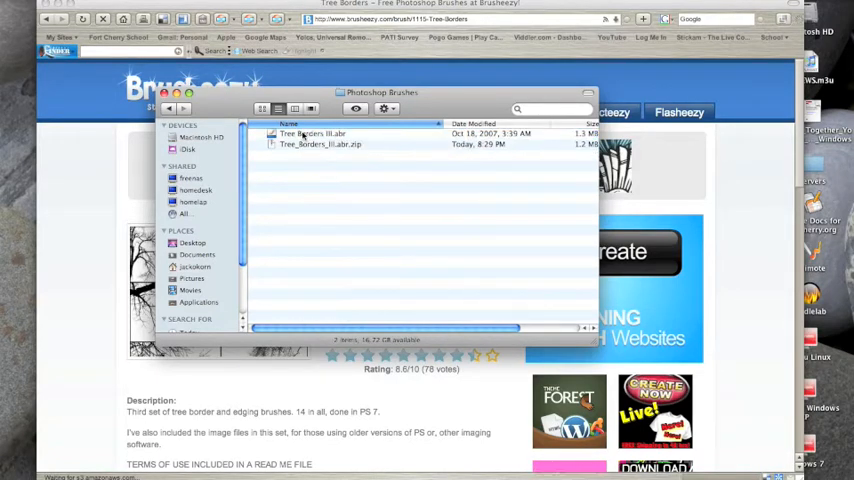
- Select the unzipped Tree Borders III.abr brush file and copy it
click(320, 132)
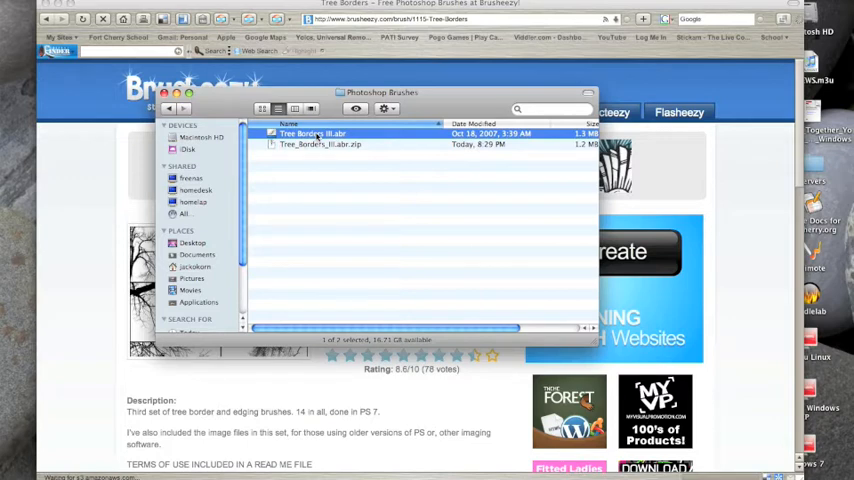
right_click(310, 132)
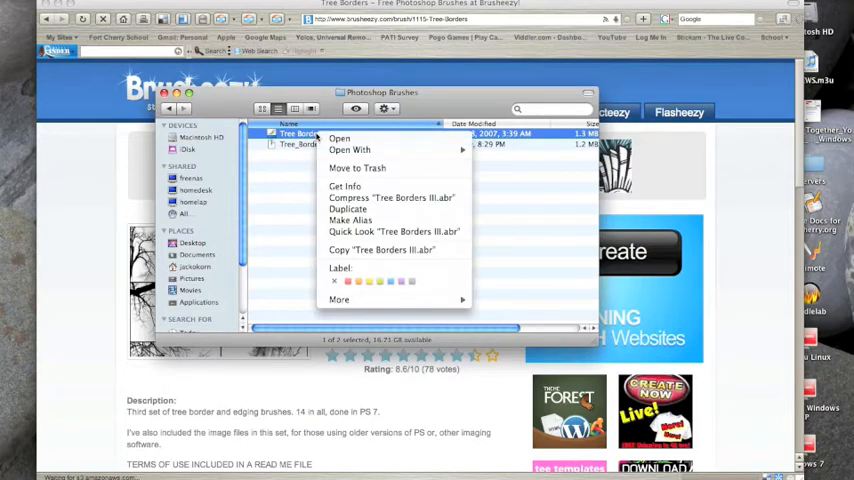
mouse_move(390, 250)
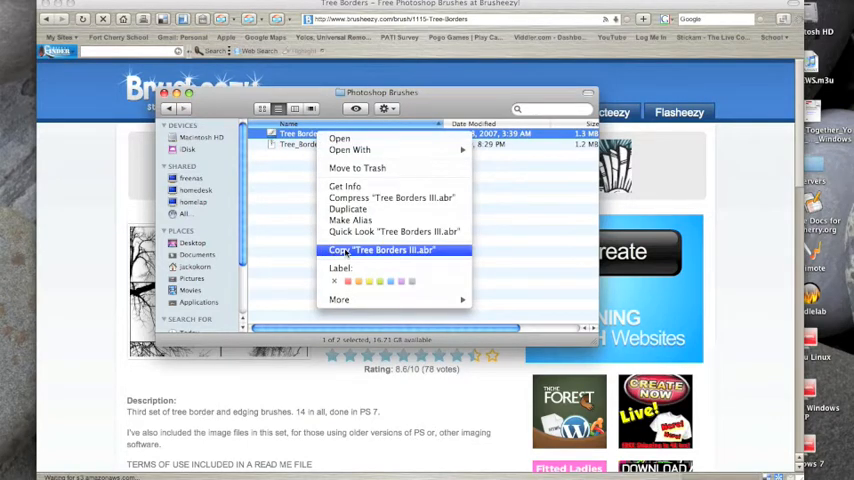
click(378, 250)
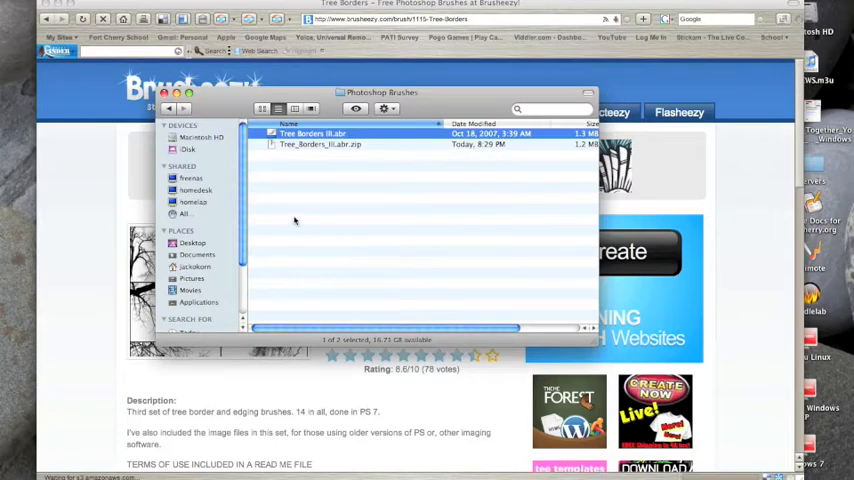
mouse_move(304, 152)
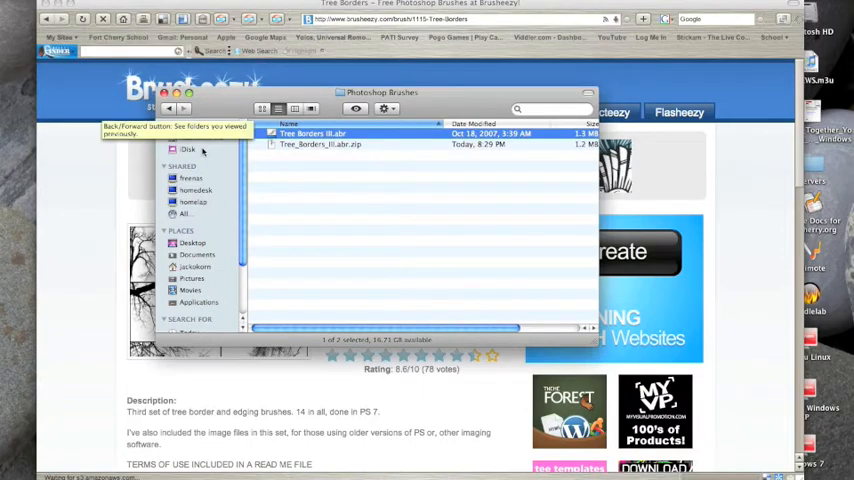
mouse_move(320, 194)
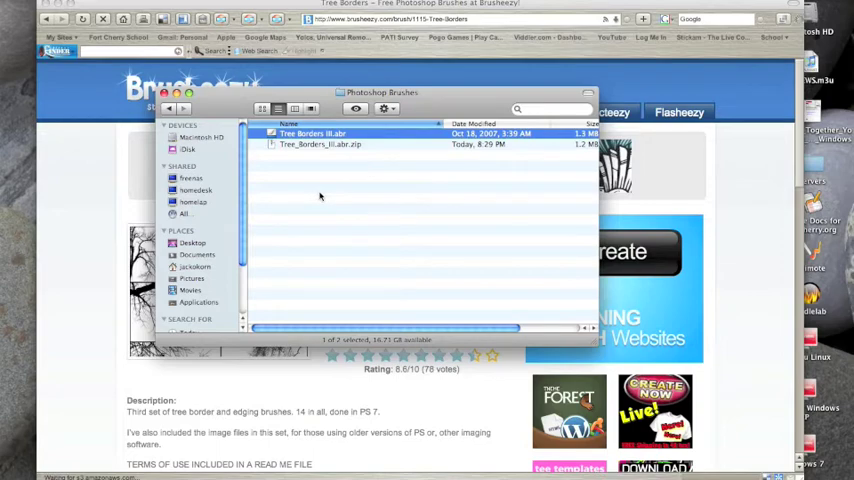
mouse_move(210, 304)
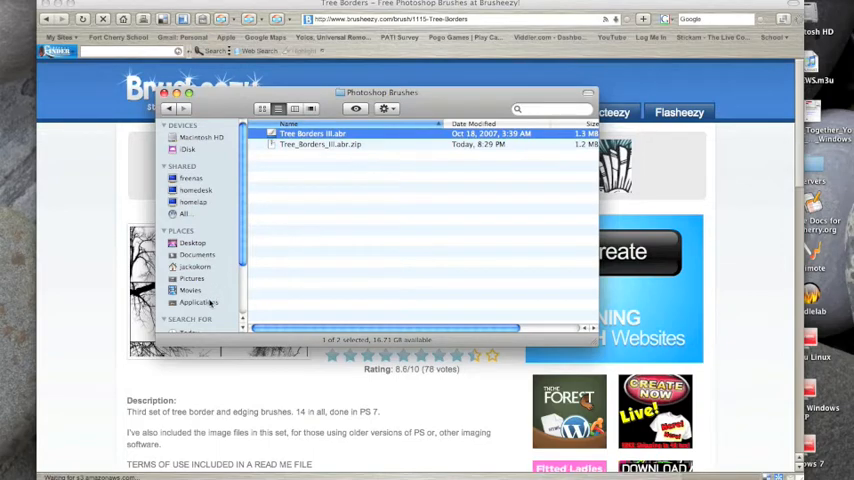
- Browse to Applications > Adobe Photoshop Elements 6 > Presets
click(198, 302)
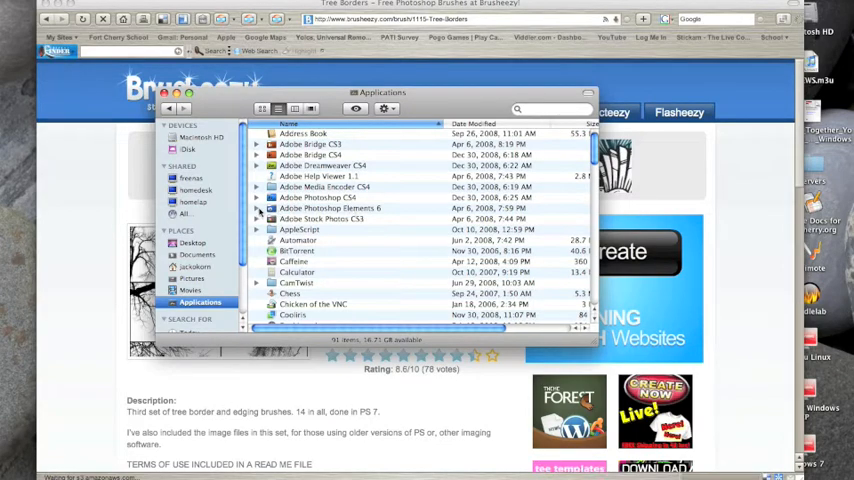
click(256, 208)
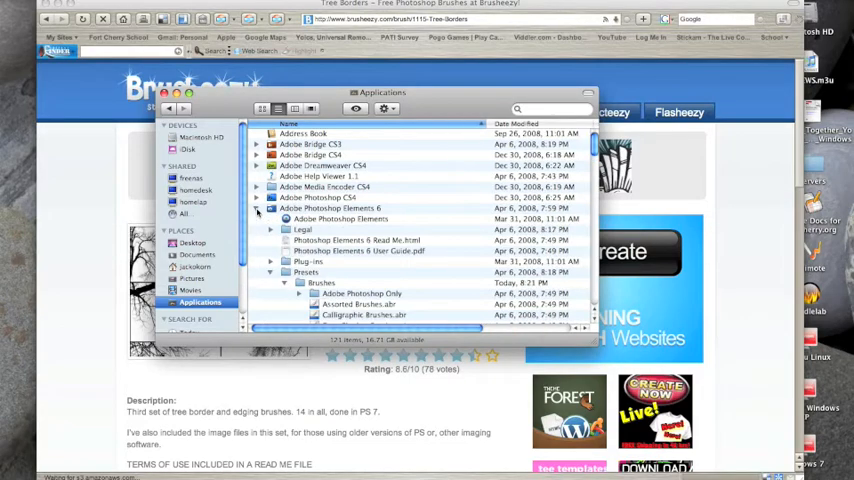
click(272, 272)
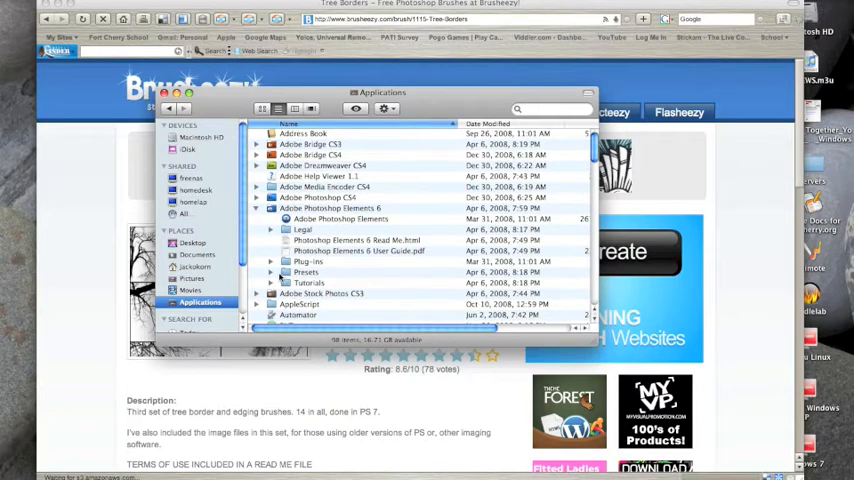
click(270, 272)
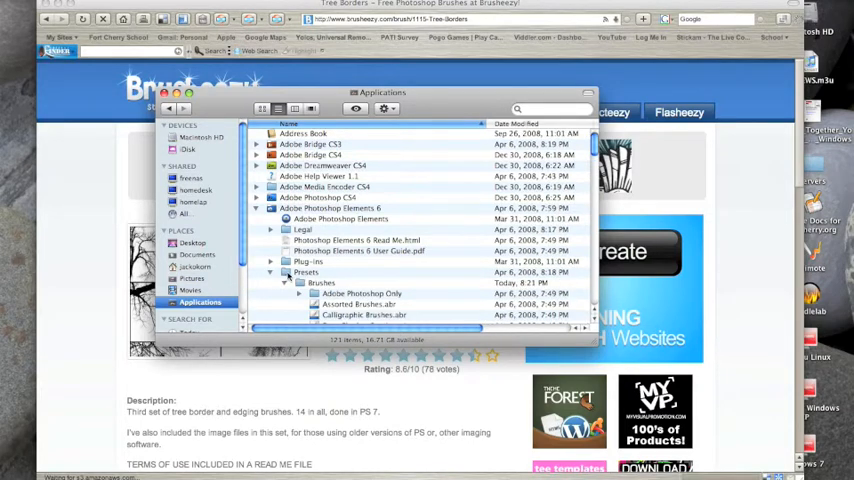
click(304, 272)
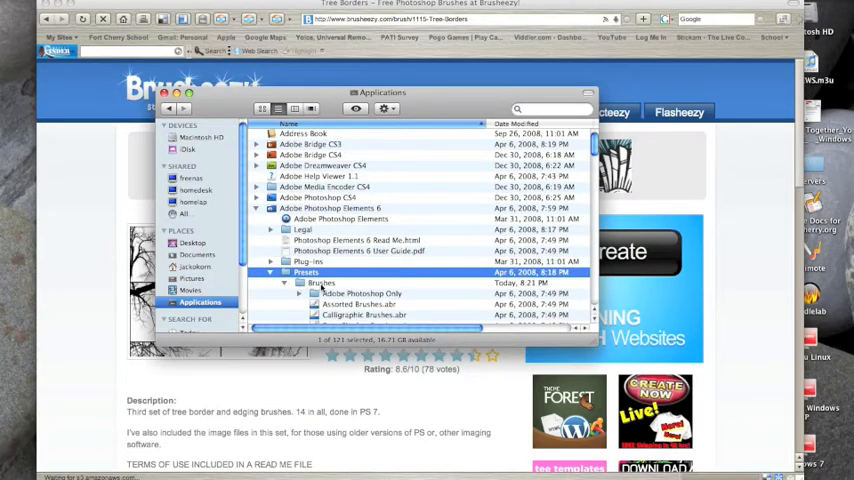
- Paste the copied Tree Borders III brush file into the Brushes presets folder
double_click(320, 282)
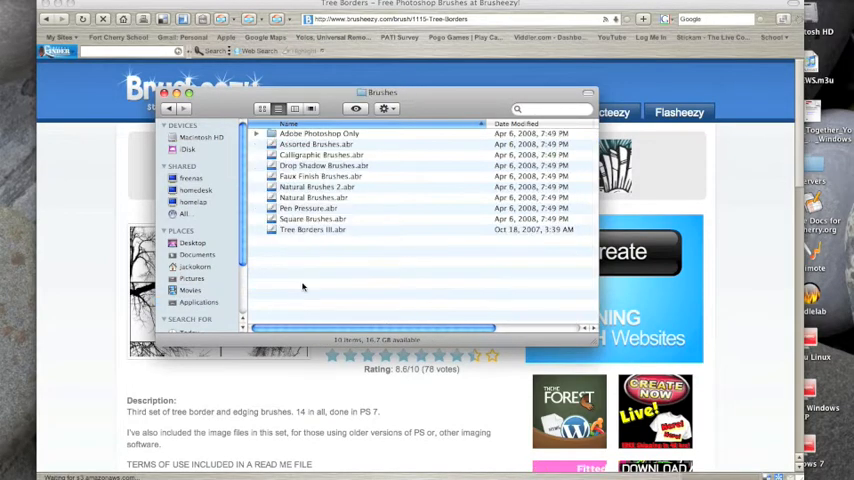
right_click(304, 288)
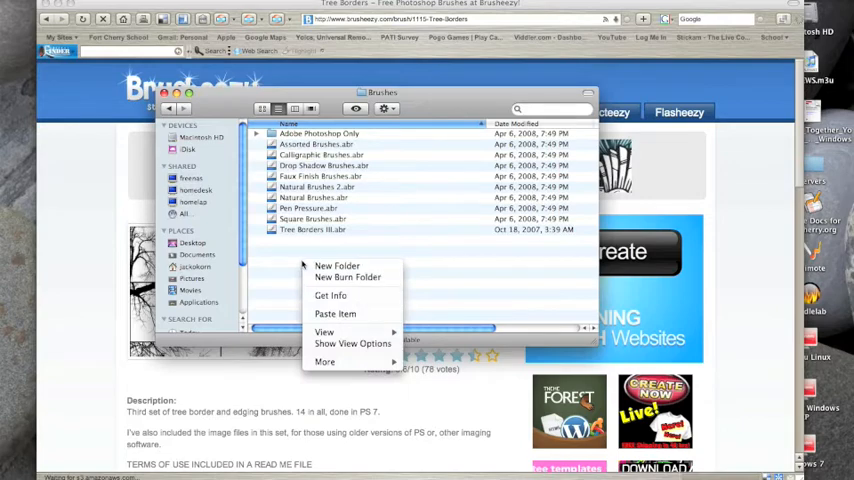
click(336, 312)
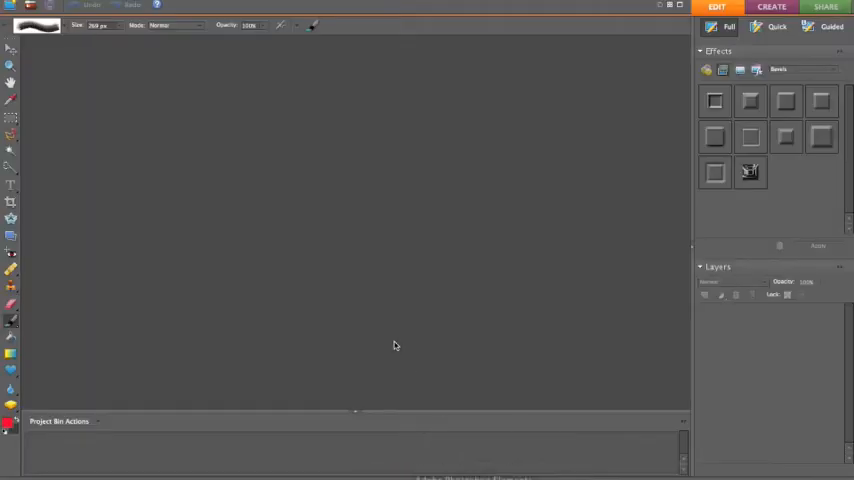
mouse_move(128, 36)
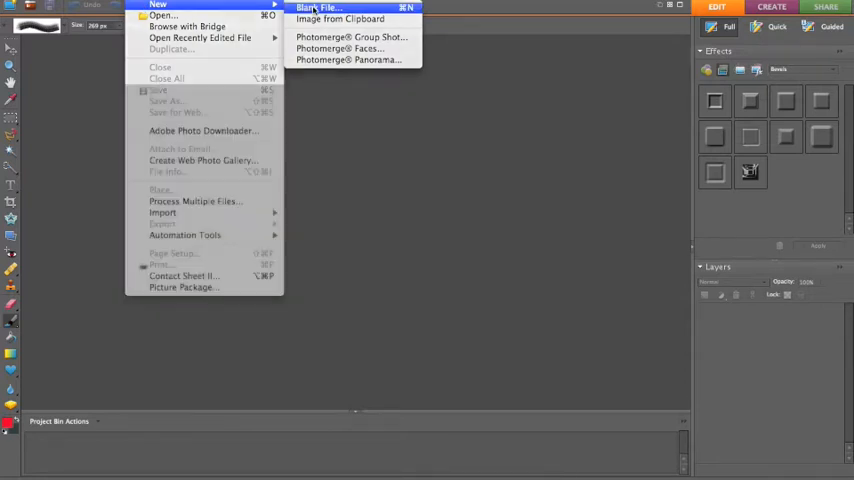
- Start a new blank file, bringing up the New document settings
click(318, 8)
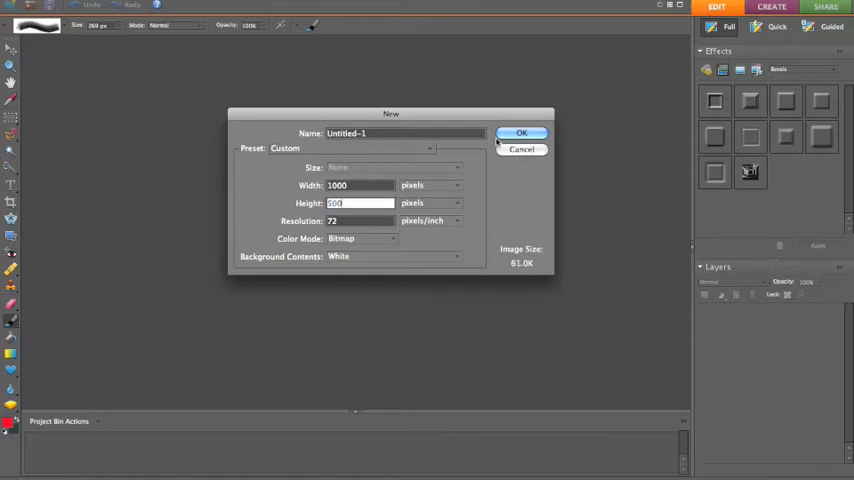
- Create the 1000x500 white canvas and attempt loading the Tree Borders III brush library, dismissing the file-not-found warning
click(520, 132)
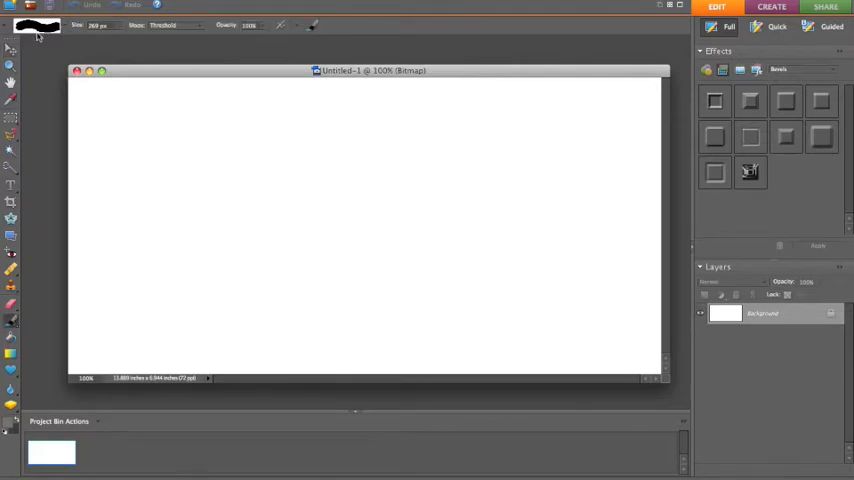
click(36, 26)
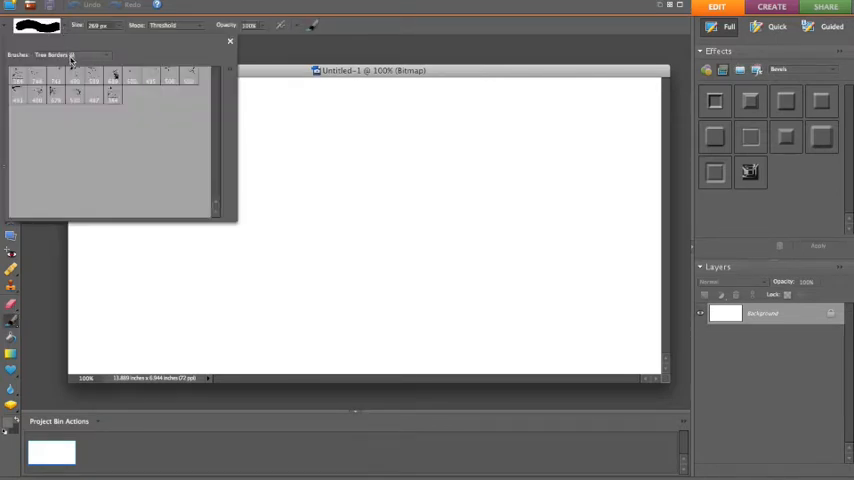
click(56, 56)
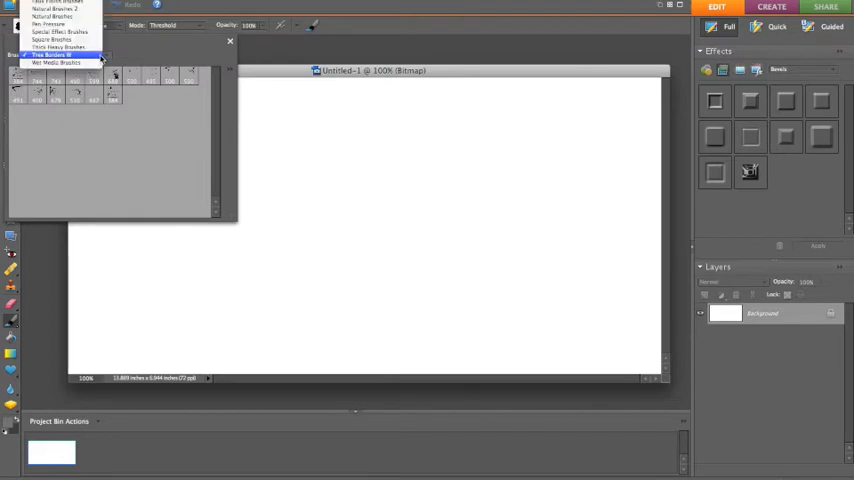
mouse_move(50, 24)
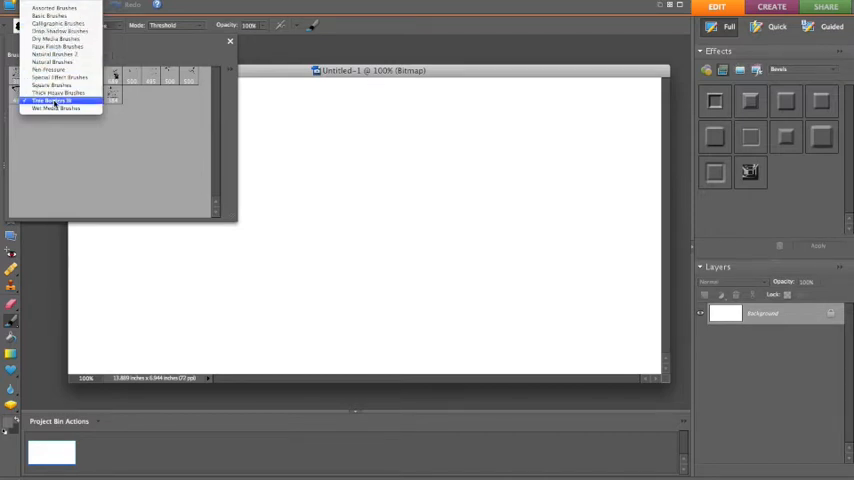
click(56, 100)
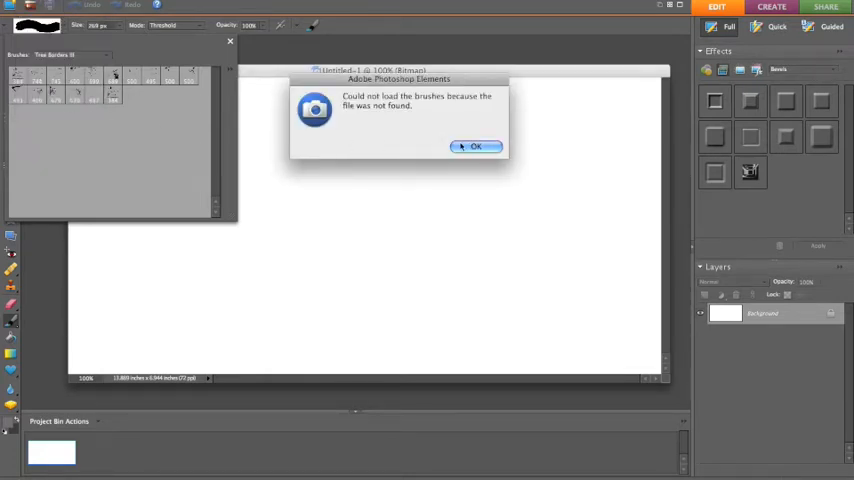
click(476, 146)
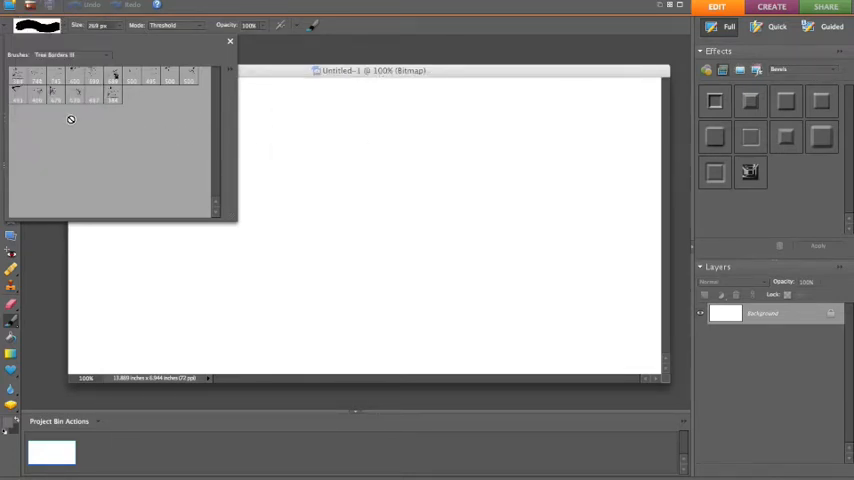
click(230, 40)
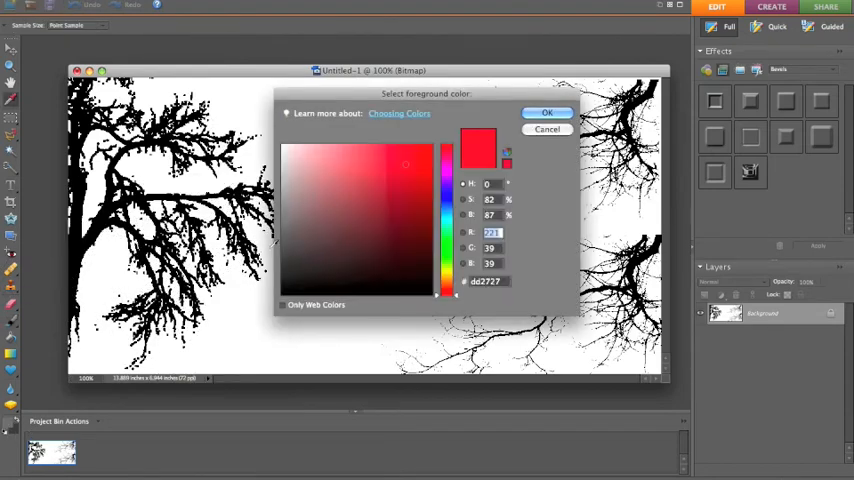
- Sample red shades in the colour picker, close it, and switch to the Move tool with the black trees unchanged
click(416, 188)
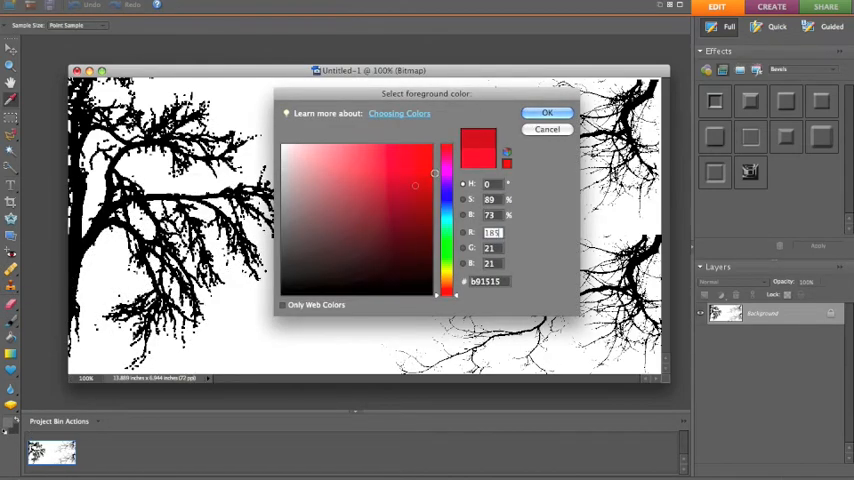
click(548, 112)
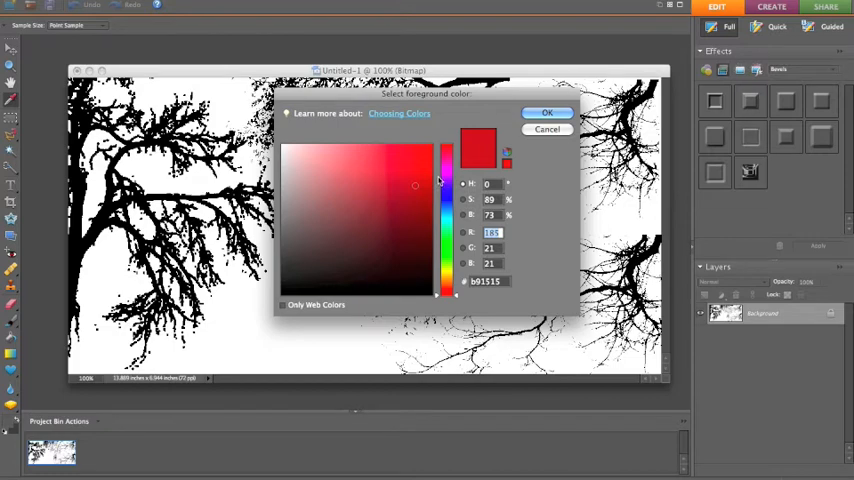
click(420, 164)
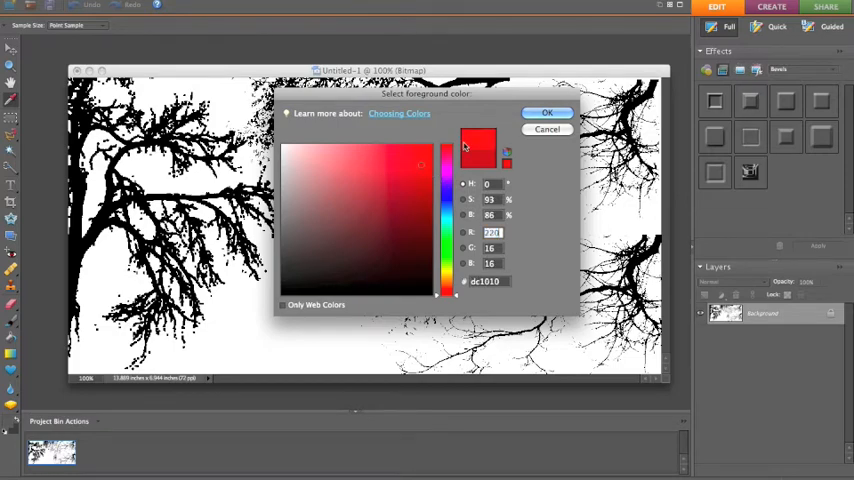
click(548, 112)
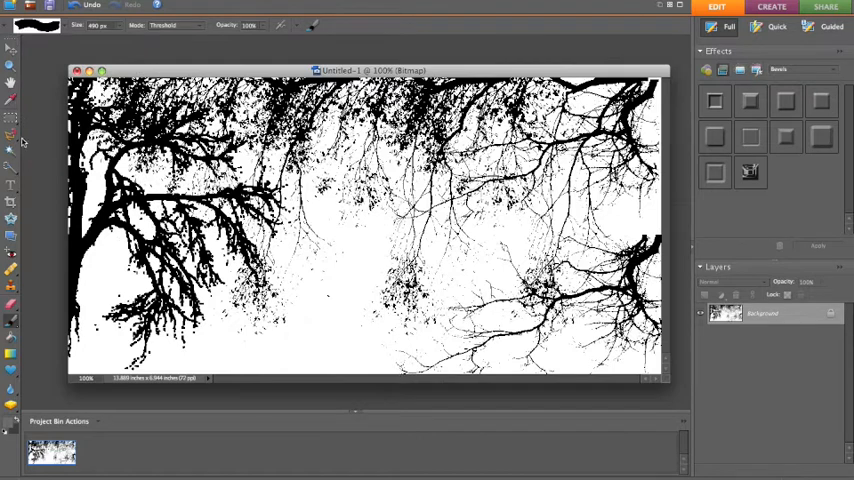
click(12, 48)
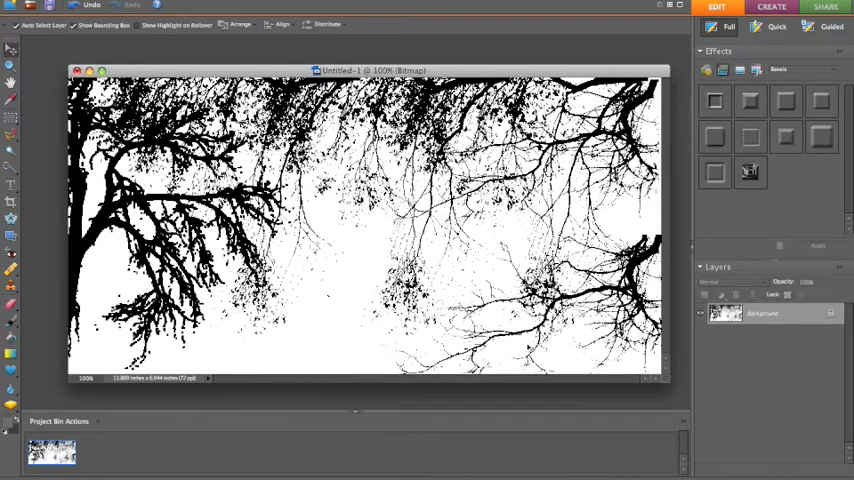